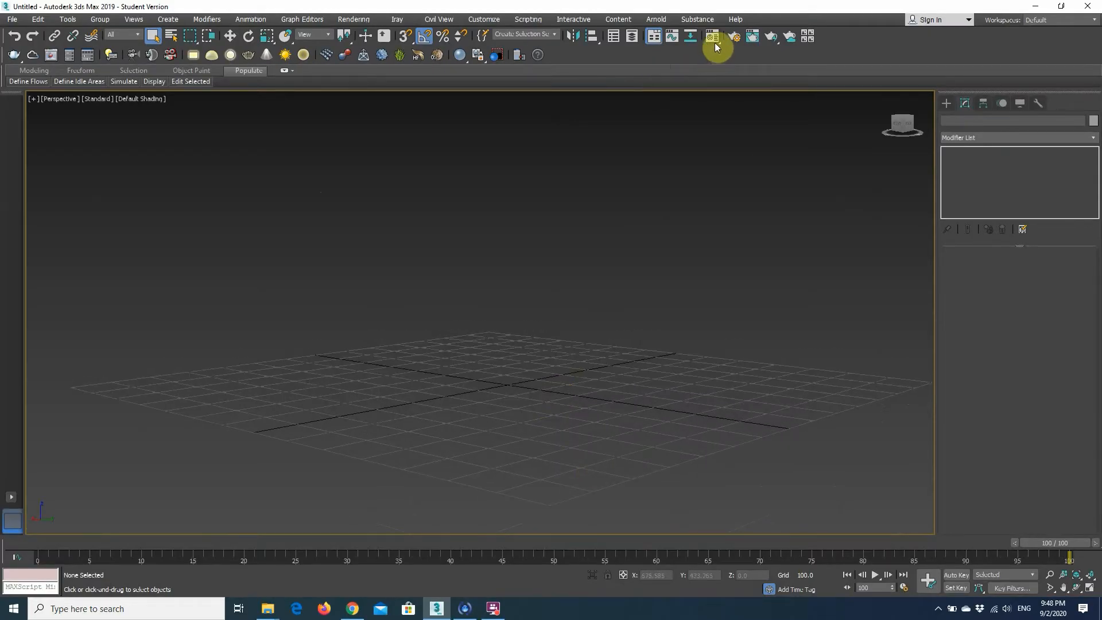
Bring up the Material Editor and the Create panel's standard primitives
click(715, 36)
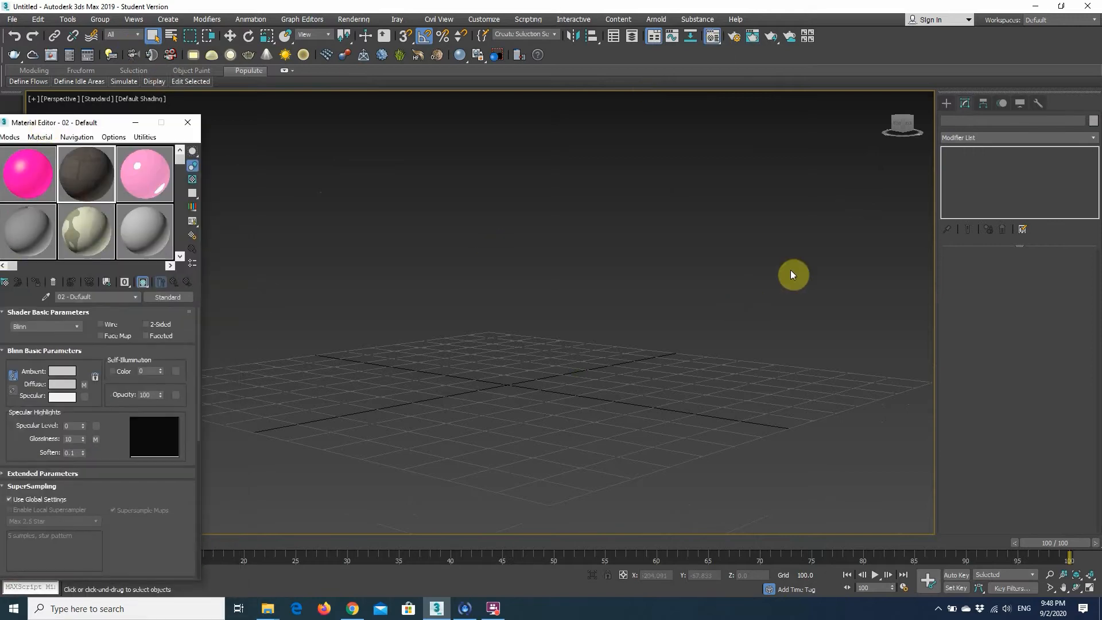
click(947, 103)
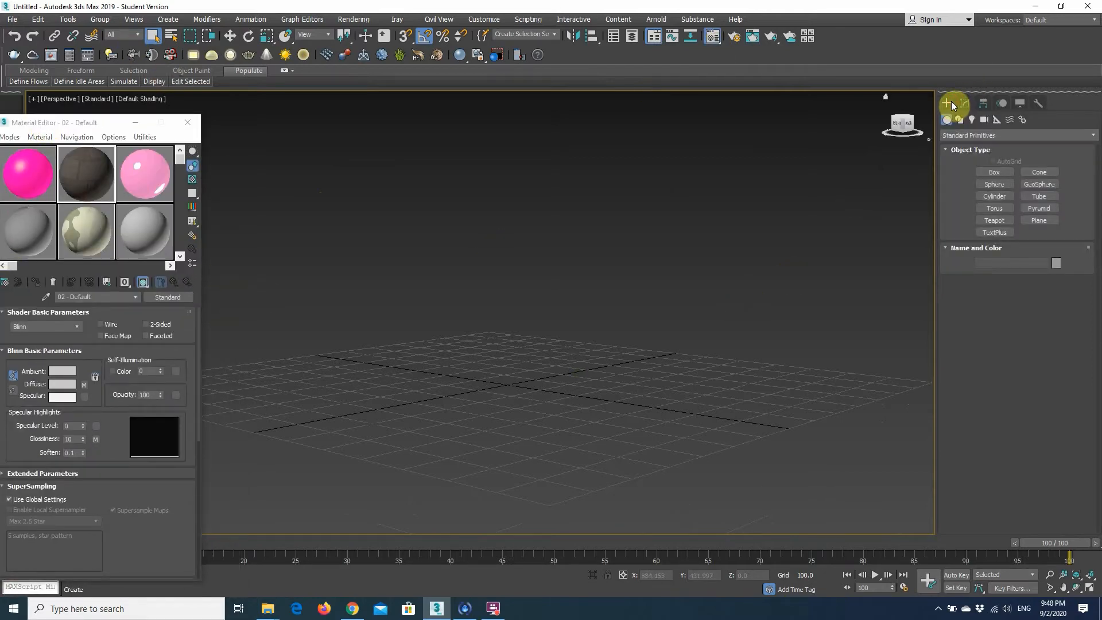
Draw a large box, Box001, in the Perspective viewport
click(995, 172)
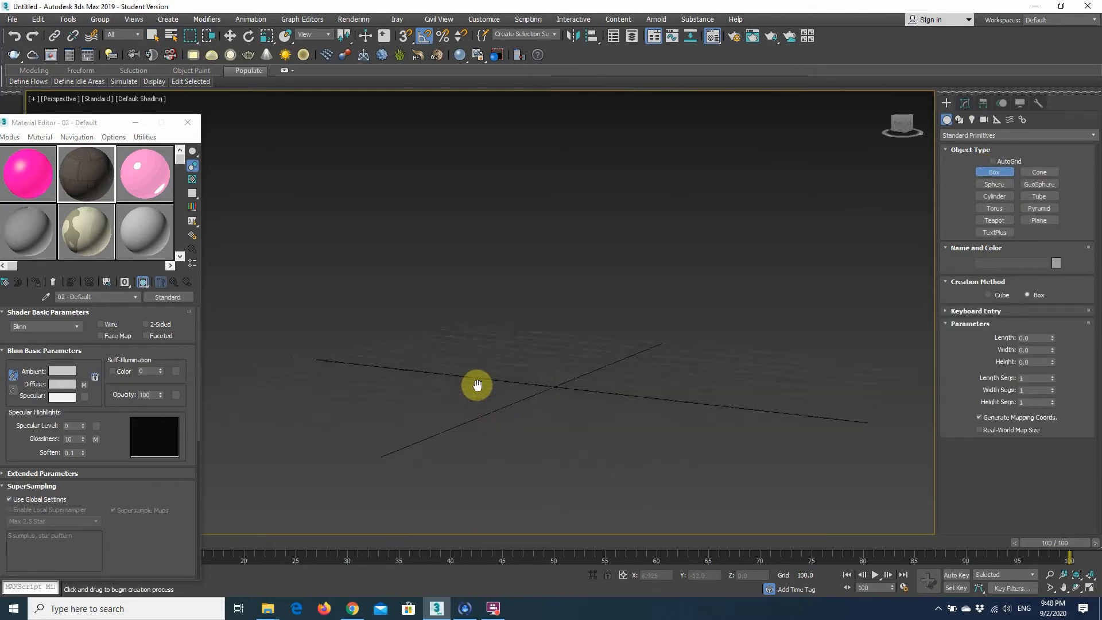
drag(477, 385, 600, 291)
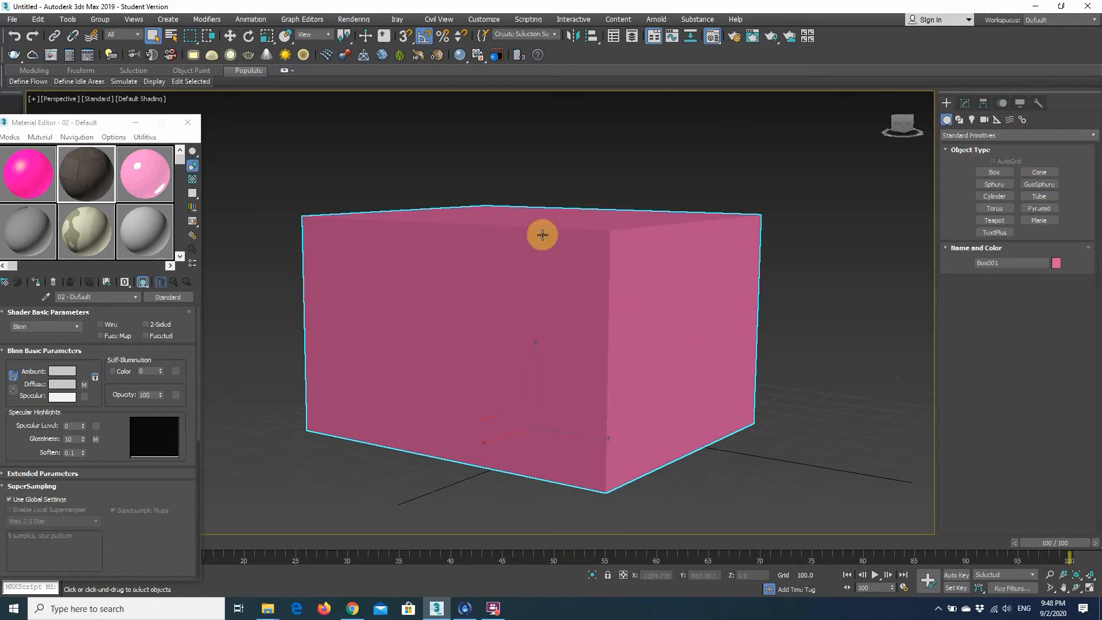
Convert Box001 to an editable poly and activate polygon sub-object editing
right_click(542, 235)
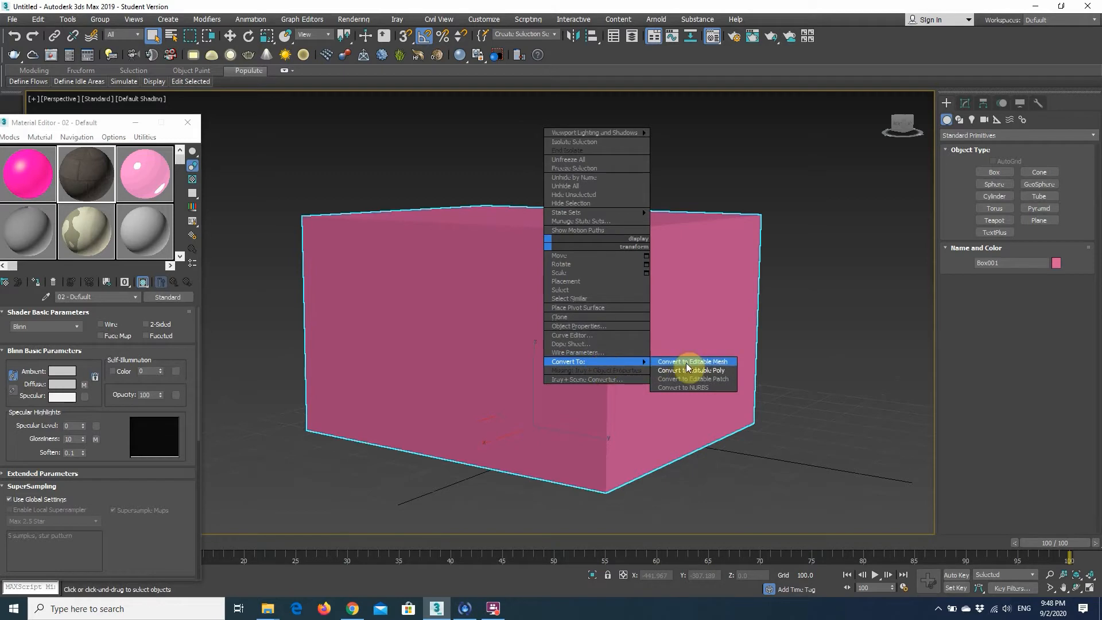
click(692, 371)
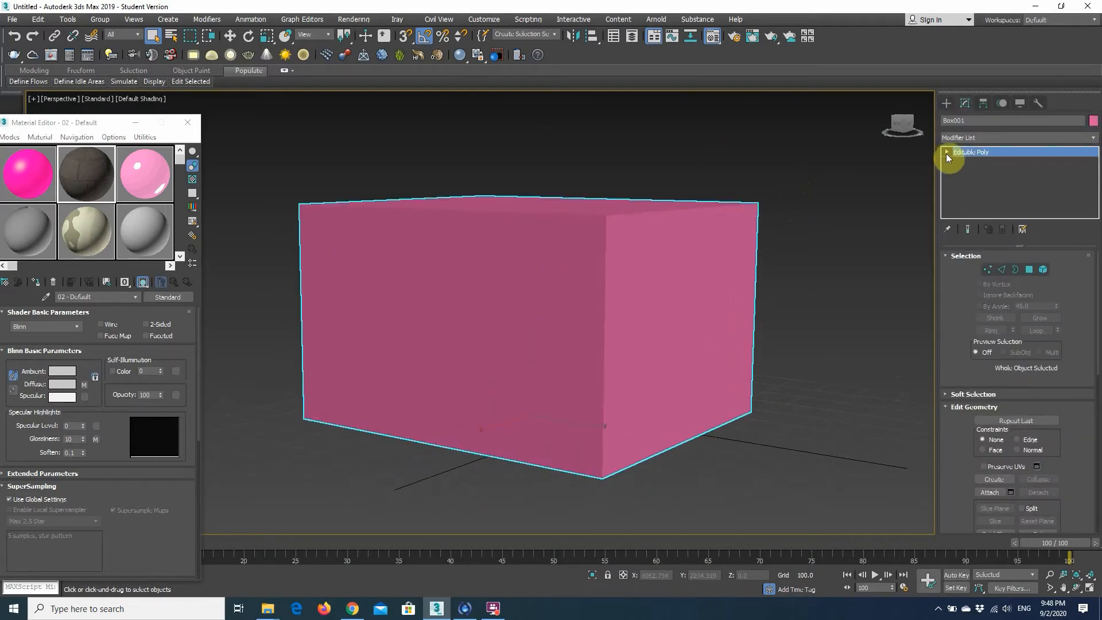
click(973, 191)
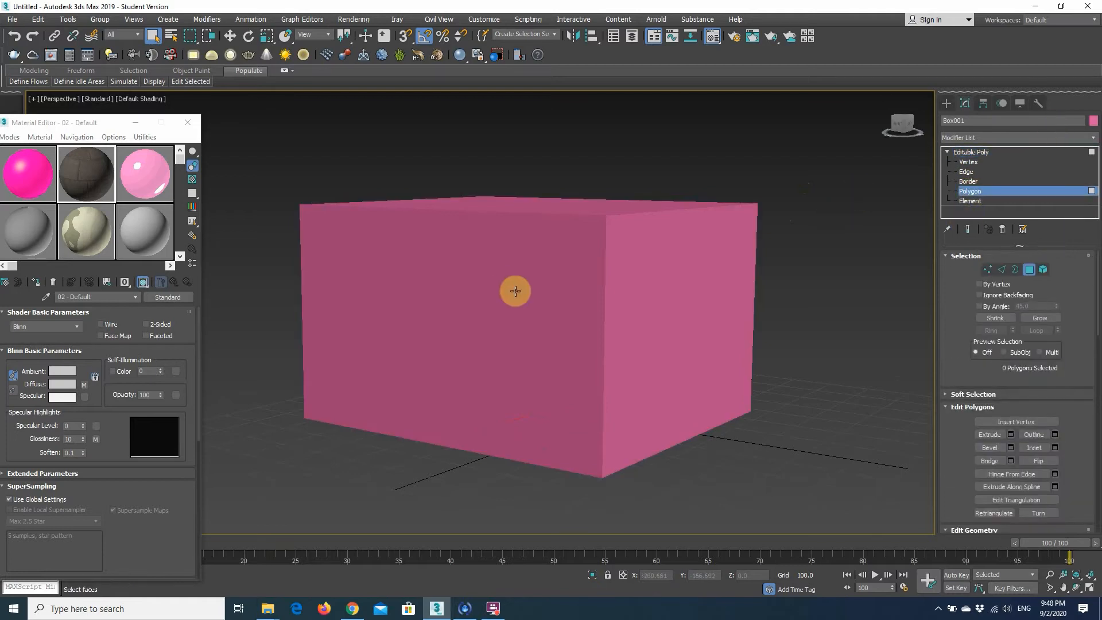
Assign the brick material to the front face and the pink material to the top face
click(516, 290)
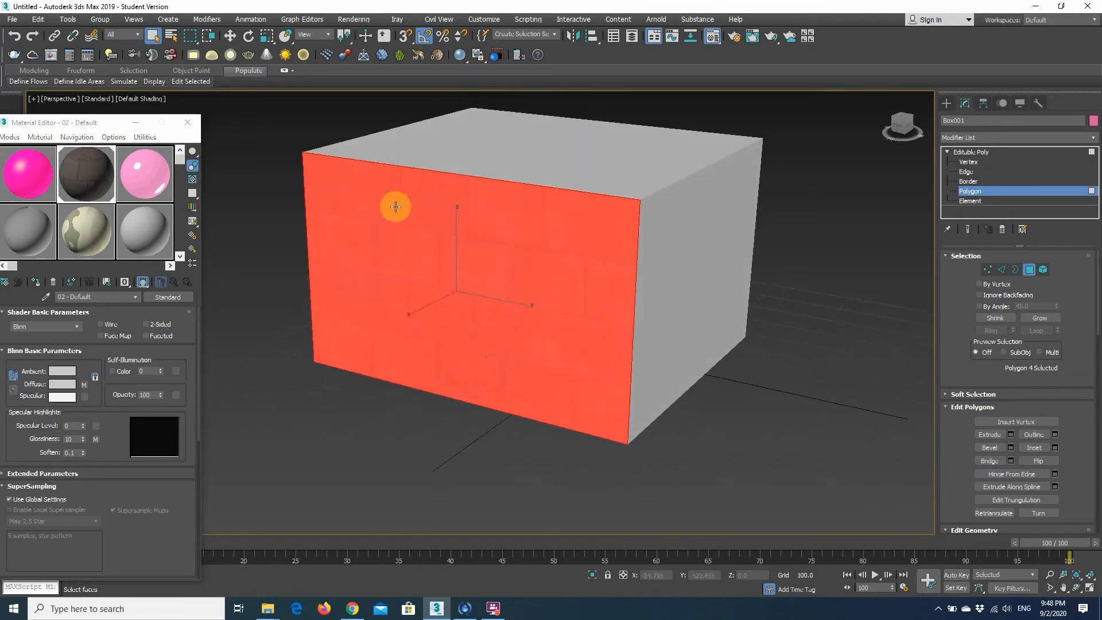
mouse_move(490, 197)
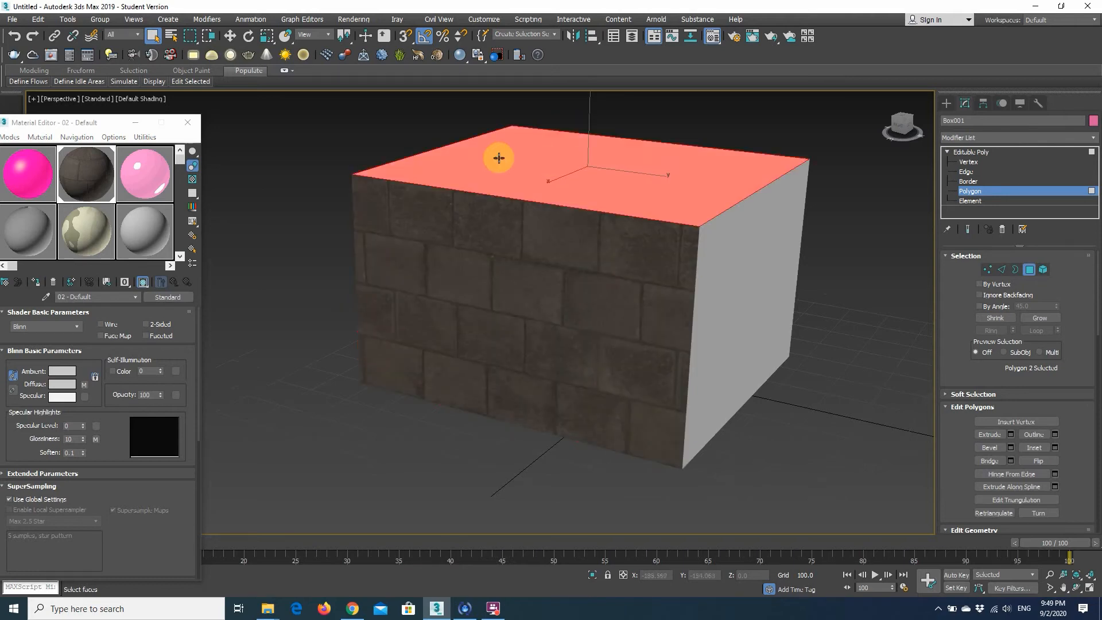
drag(497, 157, 676, 265)
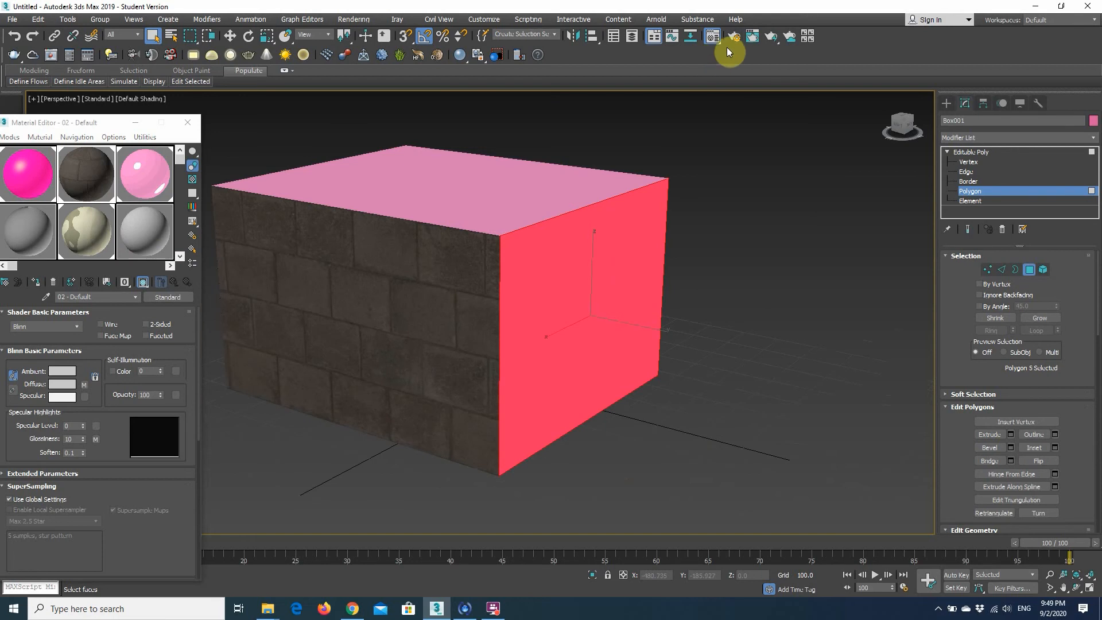
Render the perspective view of Box001 and pan the image in the Rendered Frame Window
click(729, 36)
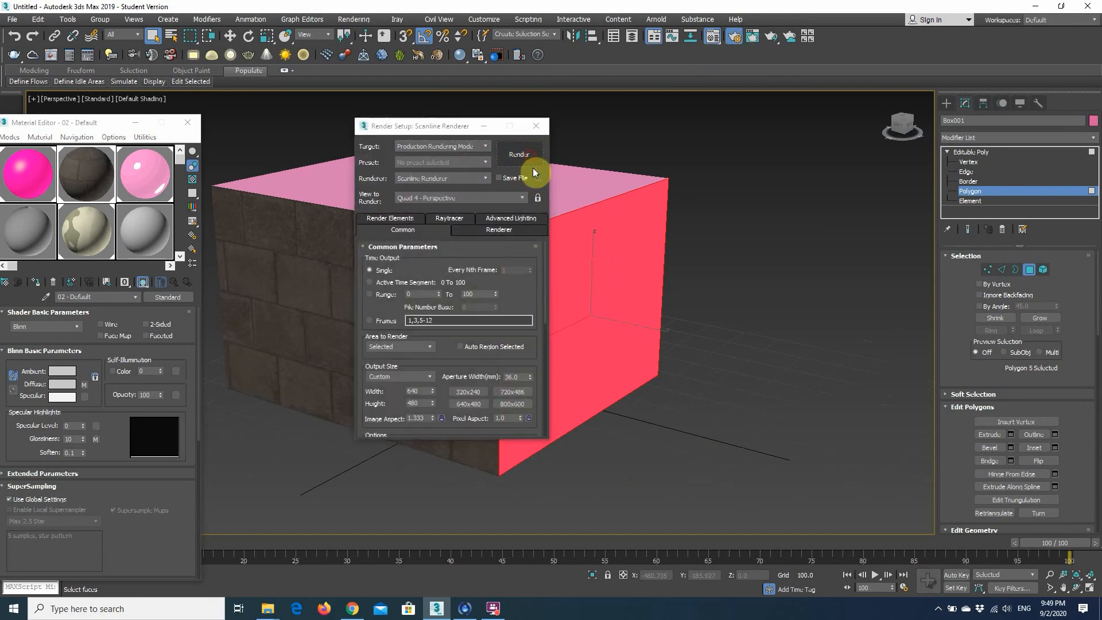
click(519, 154)
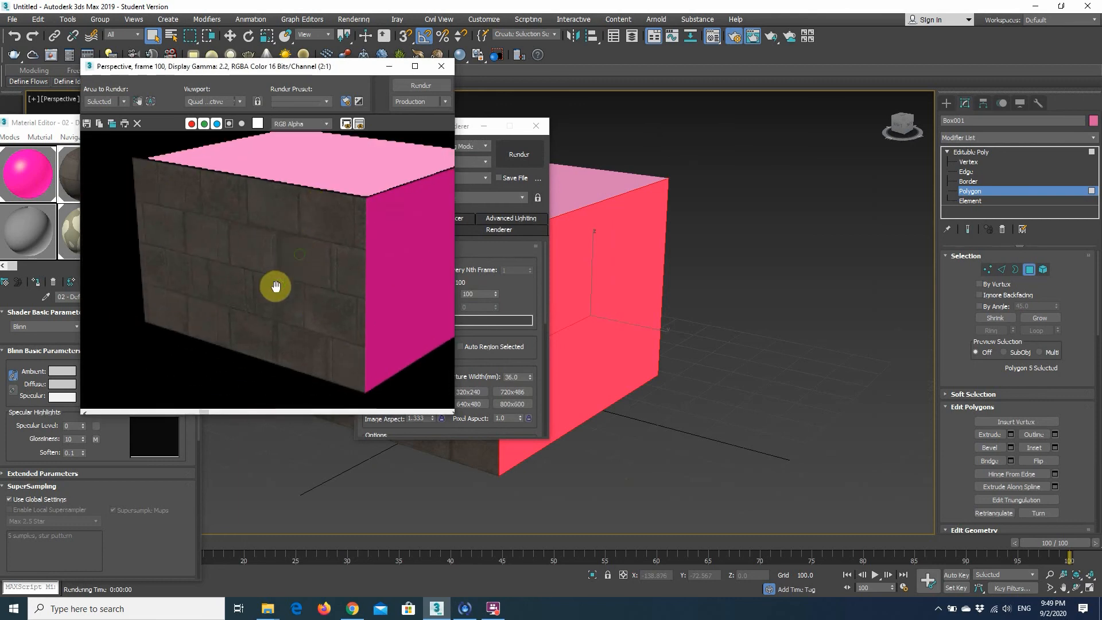
drag(275, 286, 256, 208)
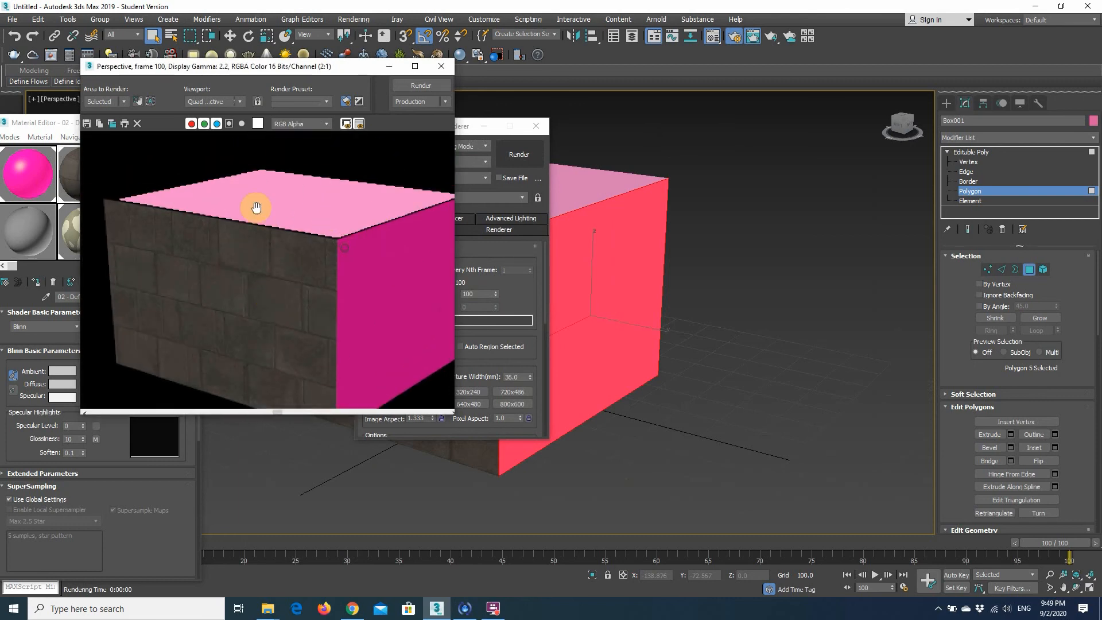